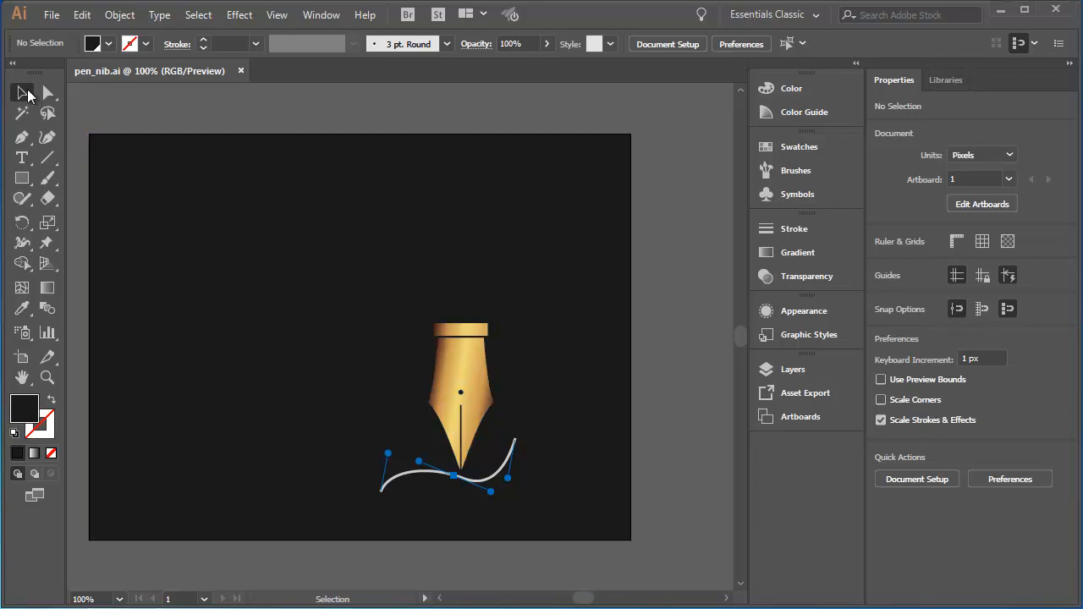
# Select the dark background rectangle behind the nib and show the Swatches panel
pyautogui.click(186, 212)
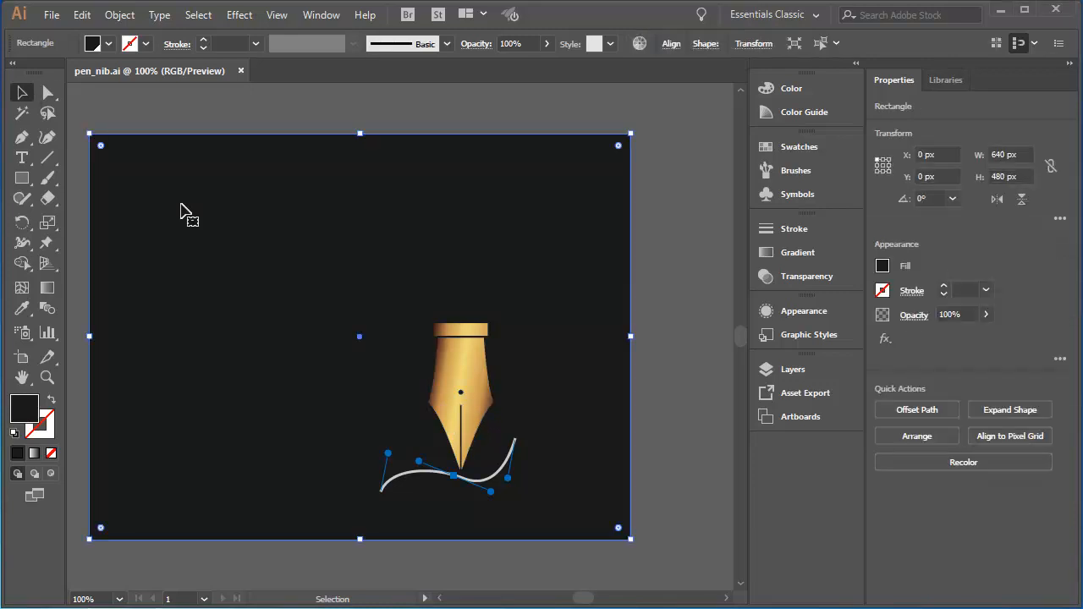
pyautogui.moveTo(362, 269)
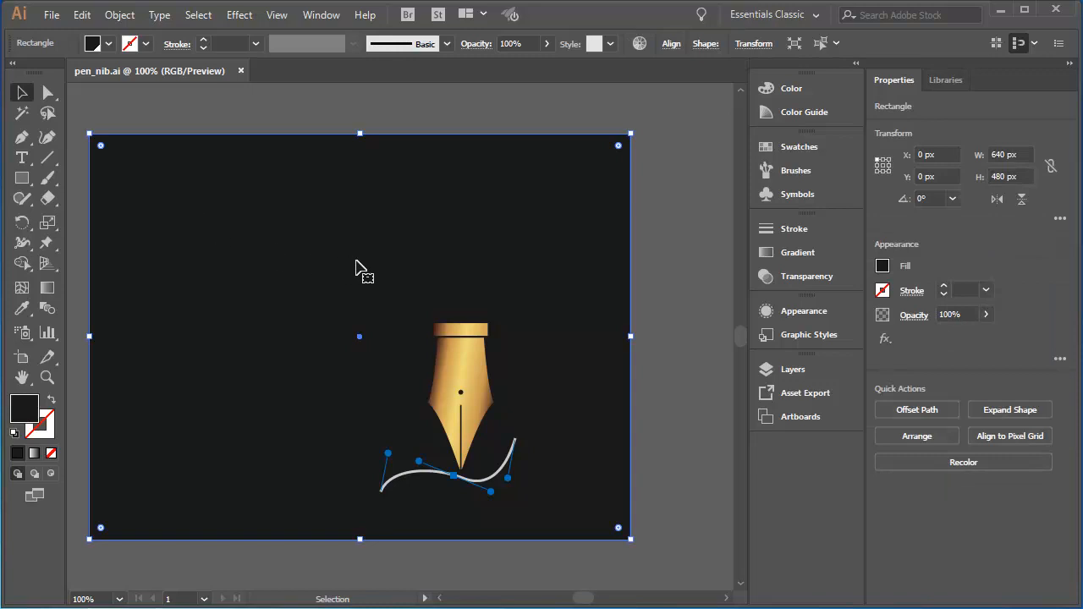
pyautogui.moveTo(799, 147)
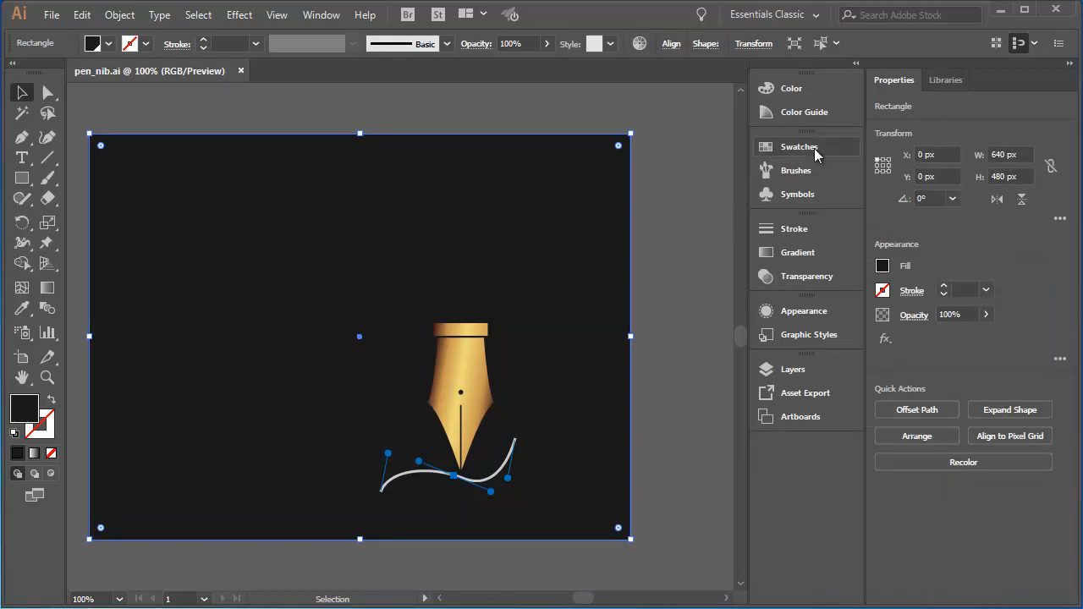
pyautogui.click(799, 147)
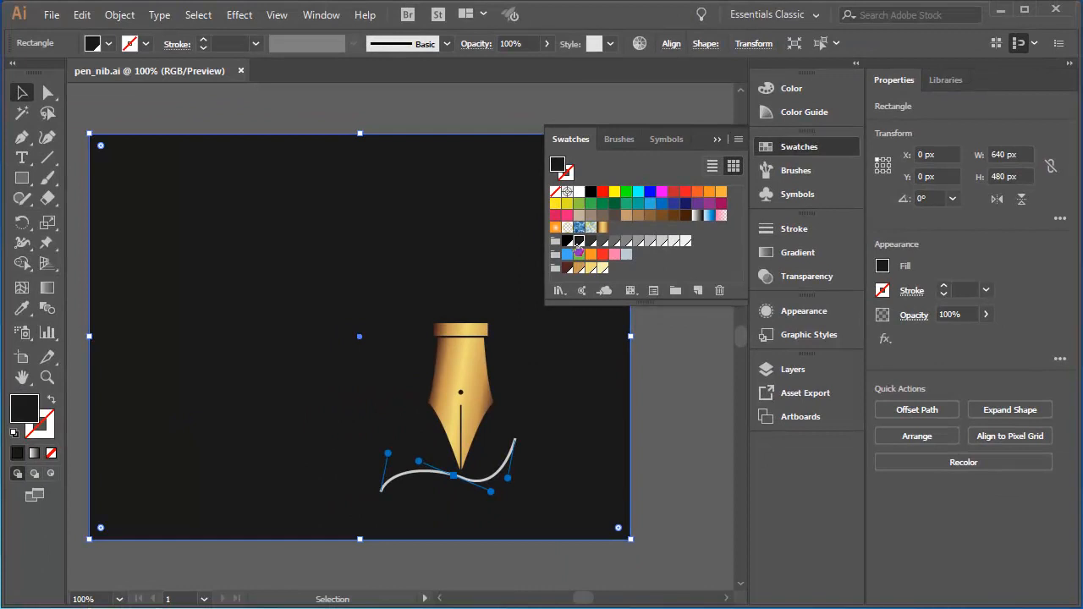
pyautogui.moveTo(778, 159)
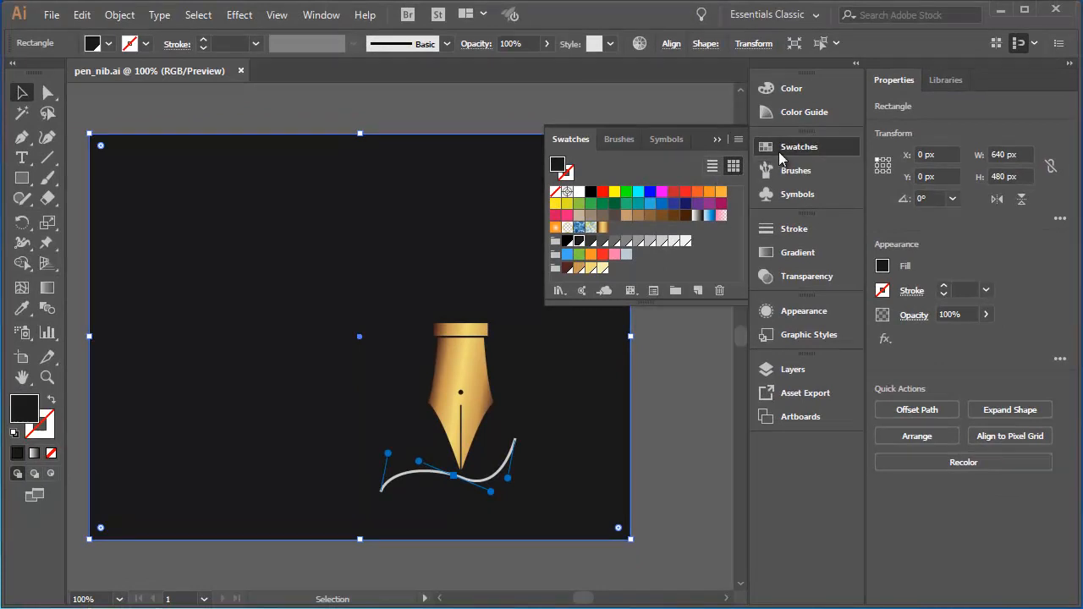
pyautogui.moveTo(804, 155)
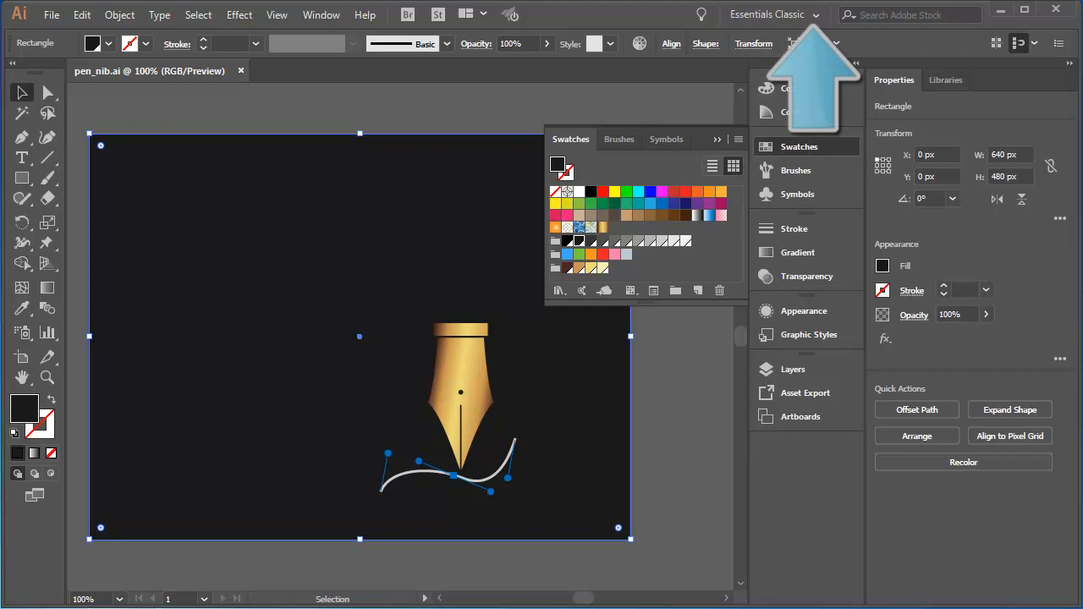
pyautogui.moveTo(793, 23)
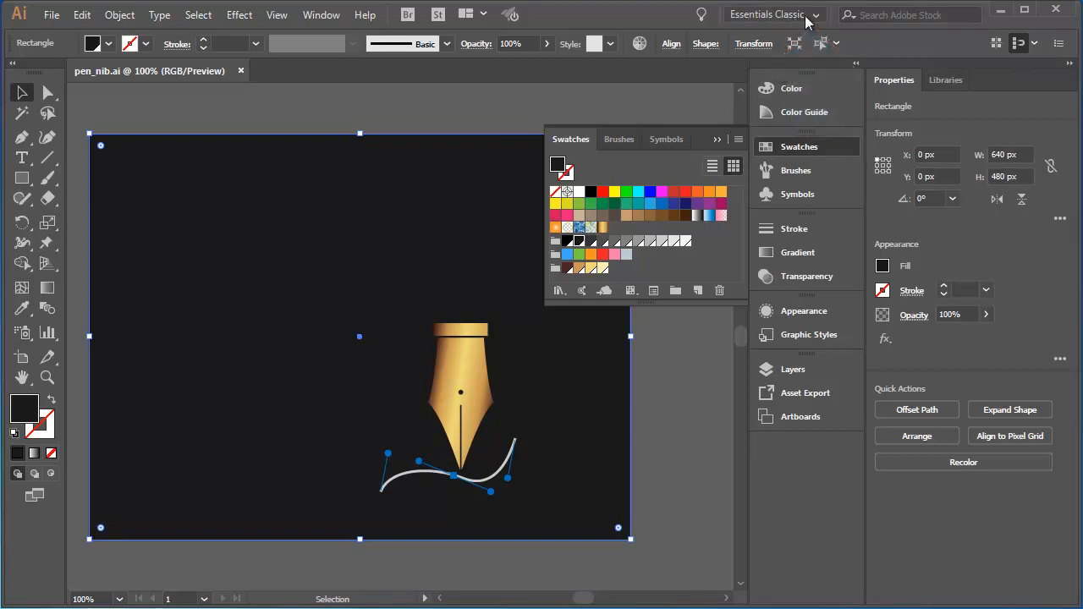
pyautogui.moveTo(700, 260)
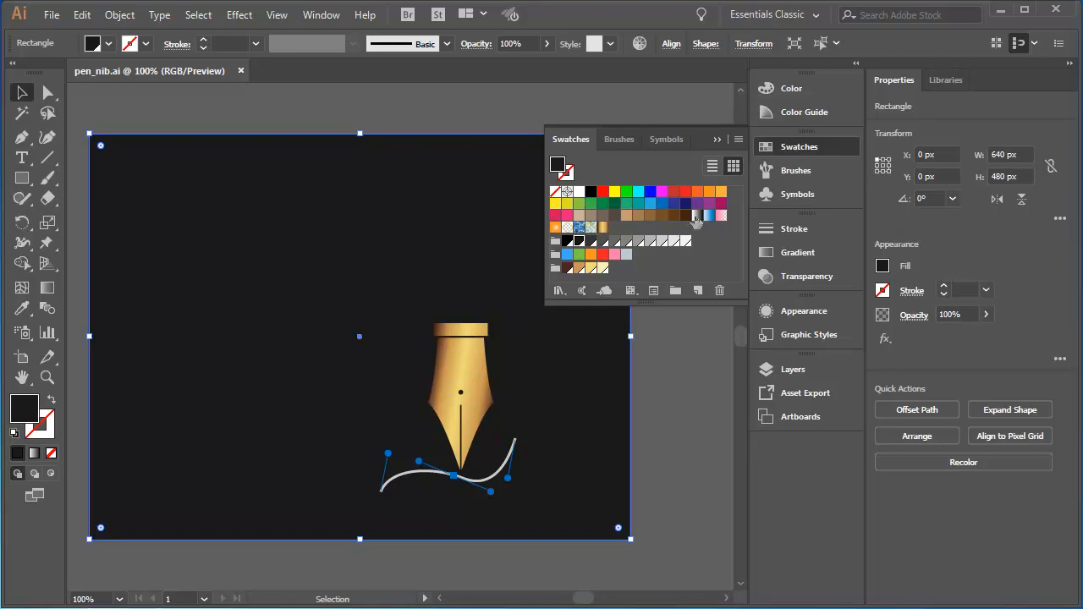
pyautogui.moveTo(709, 215)
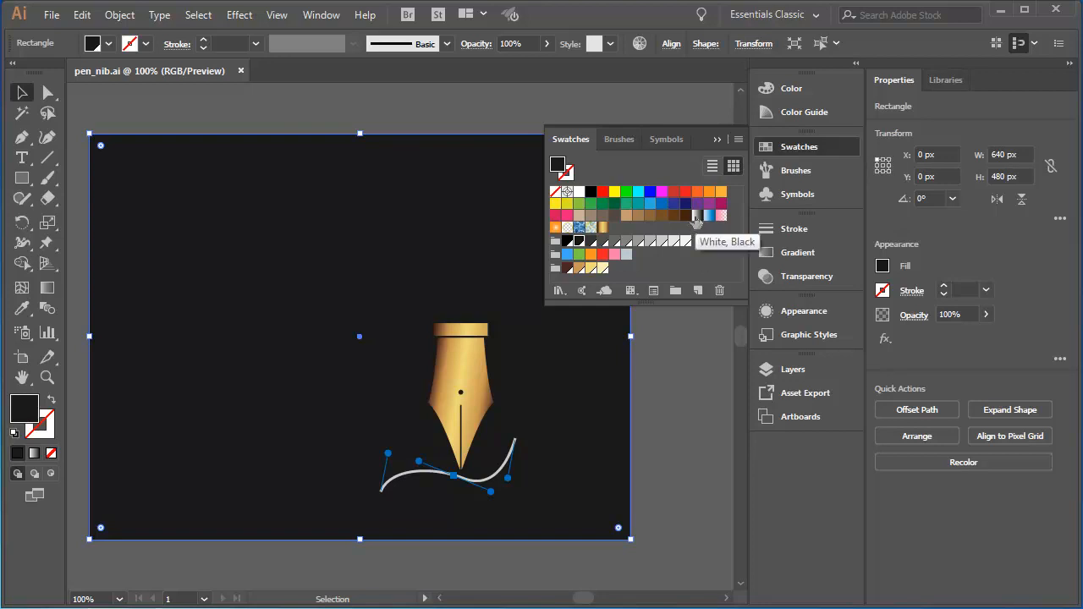
# Apply the White, Black gradient swatch to the background rectangle's fill
pyautogui.click(696, 215)
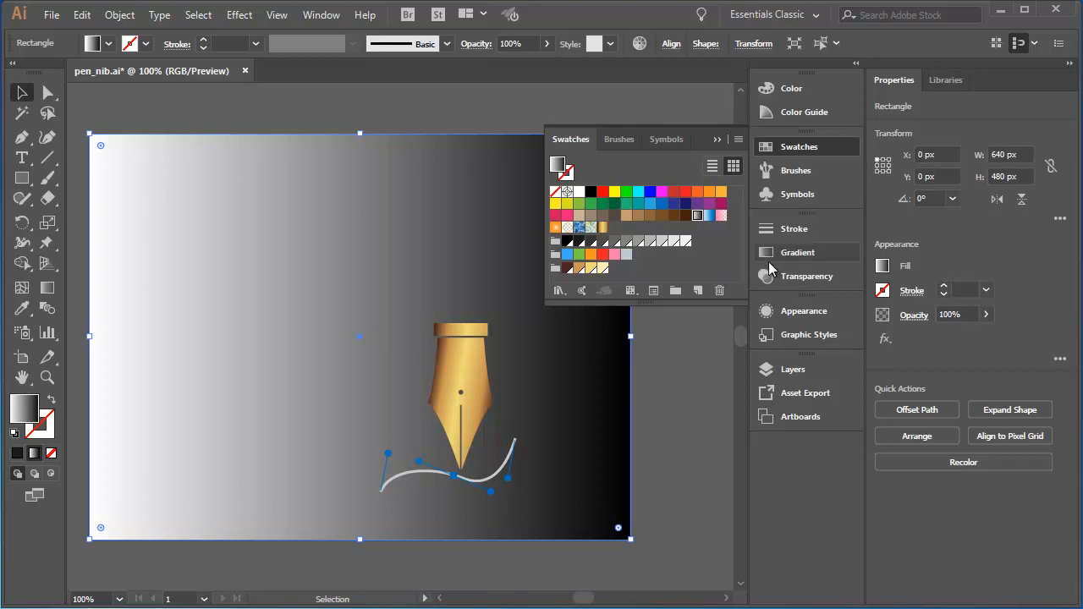
# Show the Gradient panel settings for the background's white-to-black fill
pyautogui.click(797, 252)
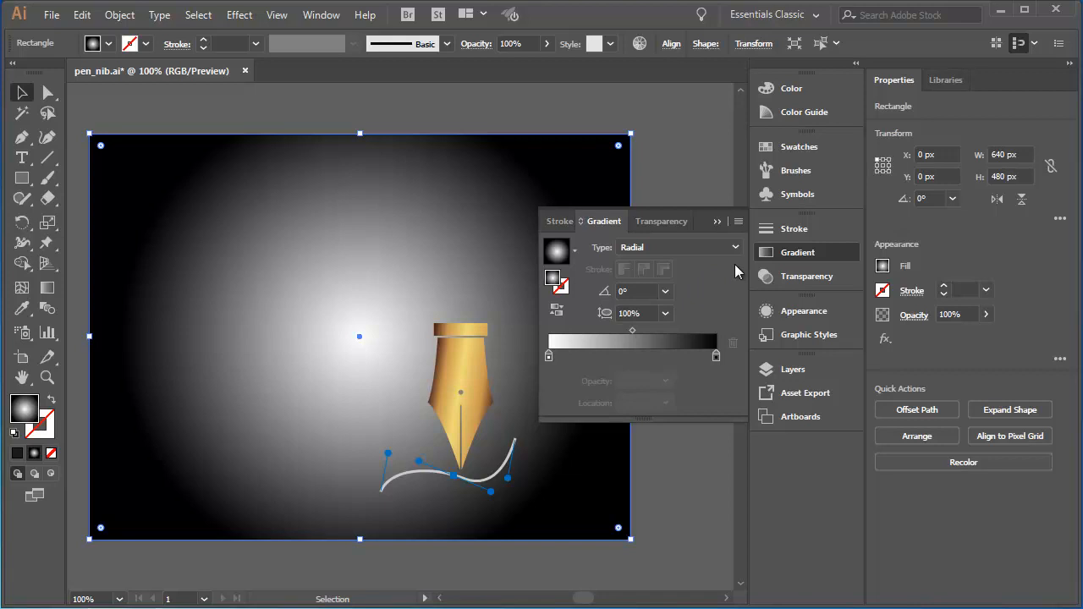
pyautogui.moveTo(354, 180)
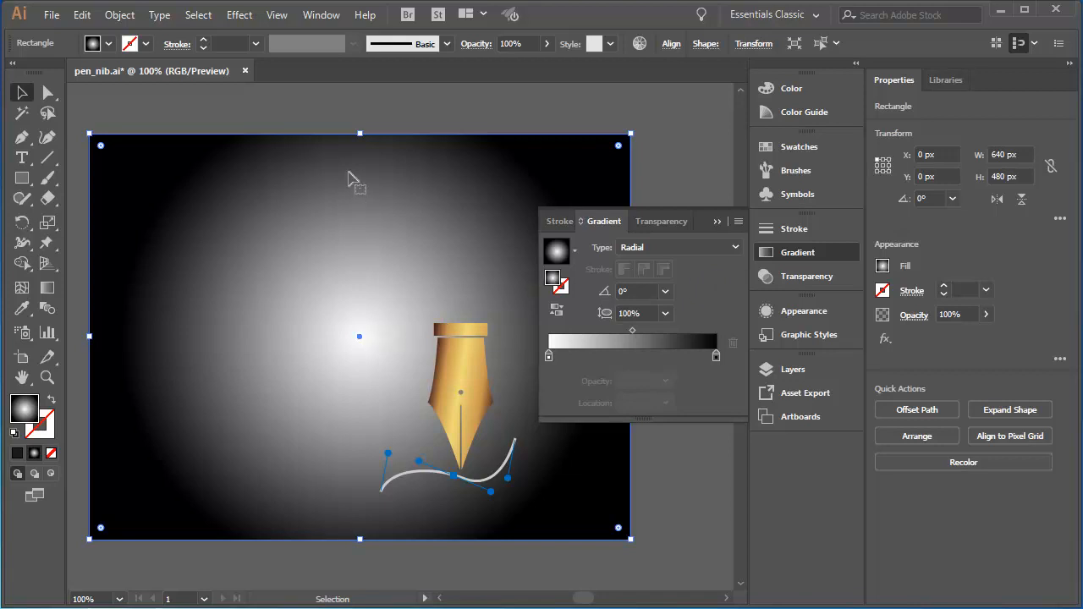
pyautogui.moveTo(358, 180)
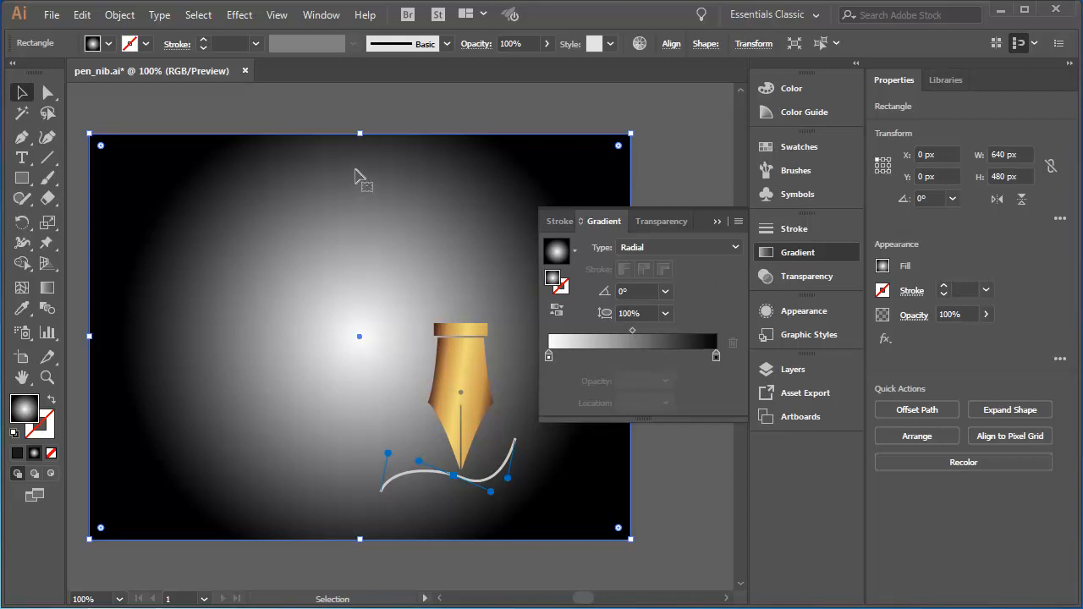
pyautogui.moveTo(601, 372)
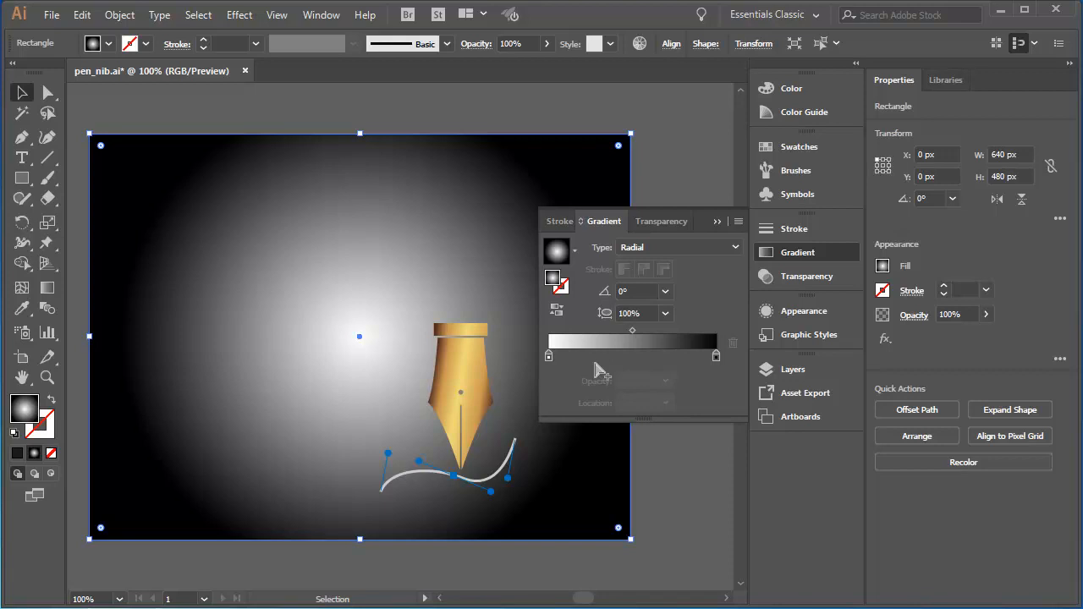
pyautogui.moveTo(610, 355)
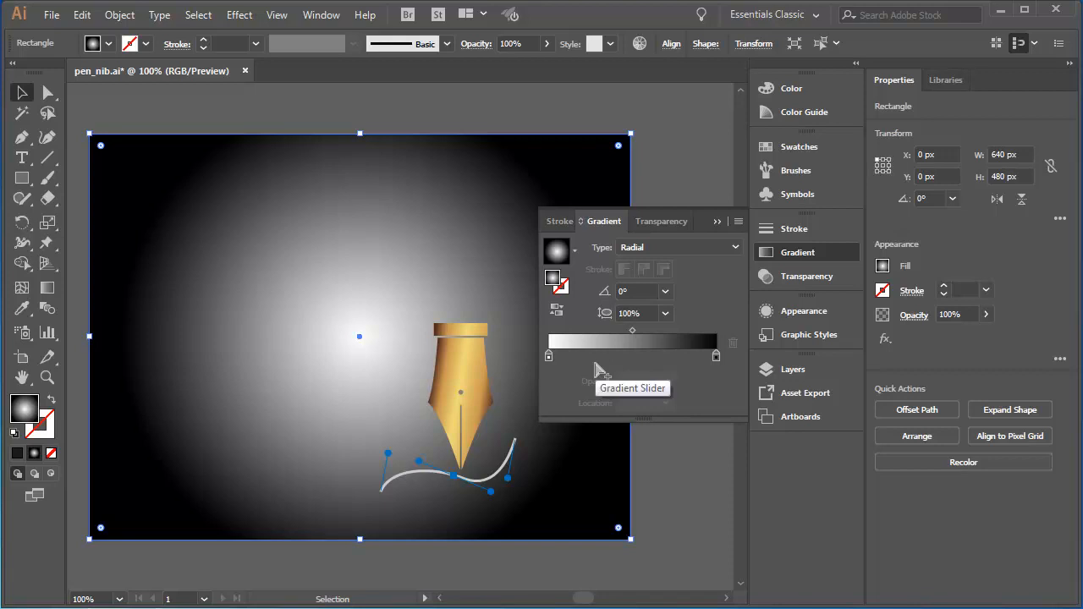
pyautogui.moveTo(601, 371)
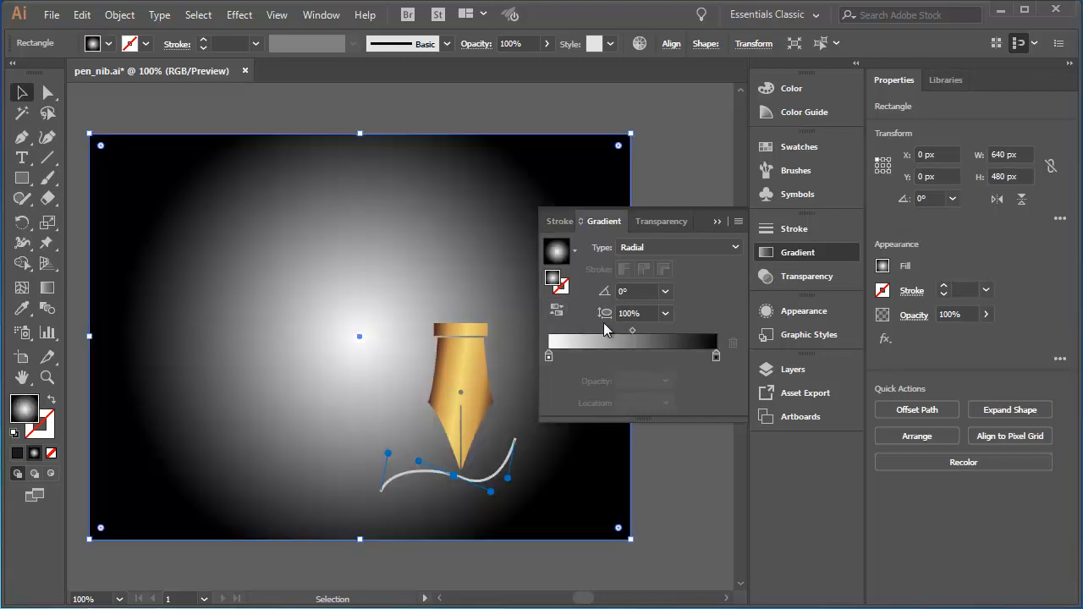
pyautogui.moveTo(605, 313)
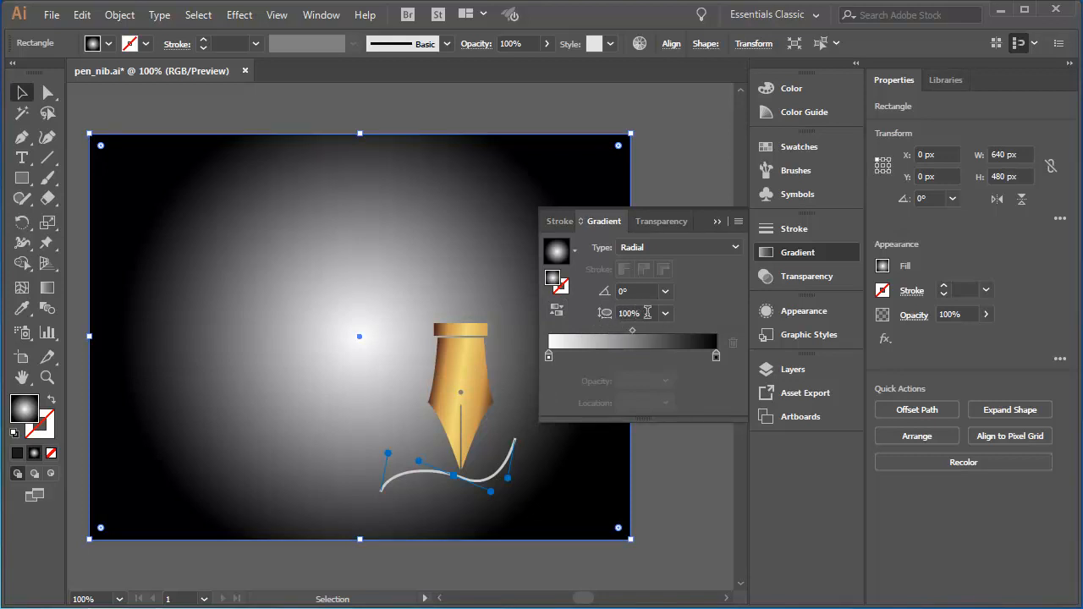
# Flatten the radial gradient's aspect ratio to 30%, then 55%, then restore round proportions
pyautogui.click(665, 313)
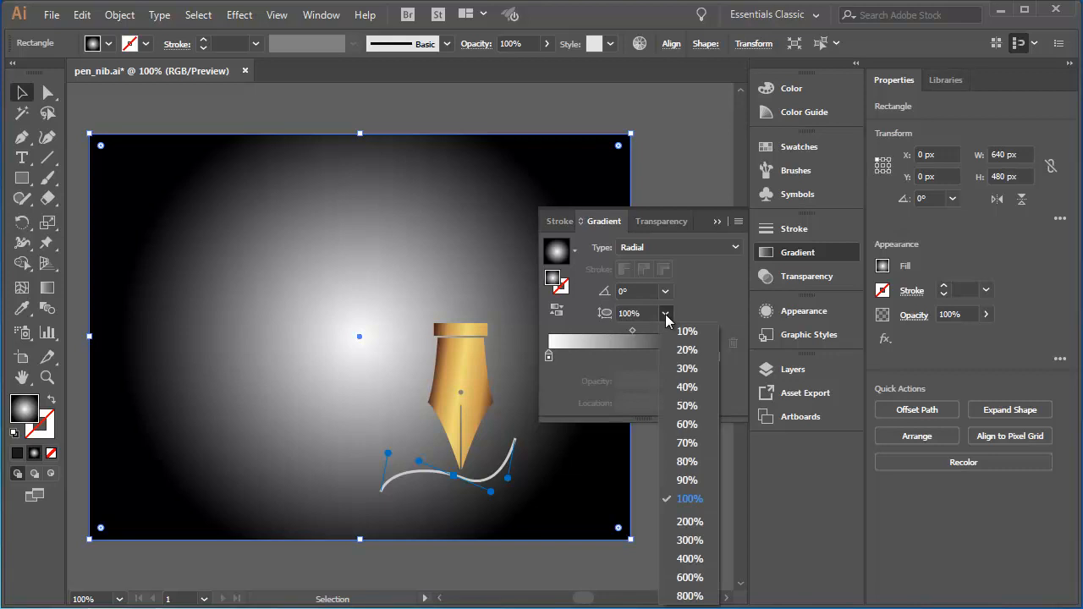
pyautogui.moveTo(686, 368)
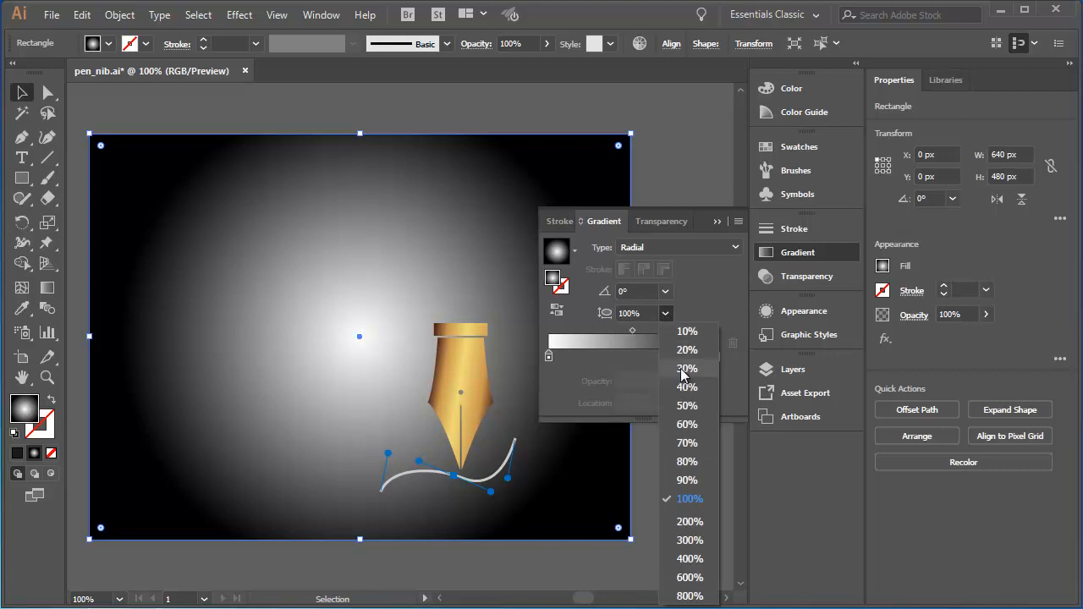
pyautogui.click(687, 368)
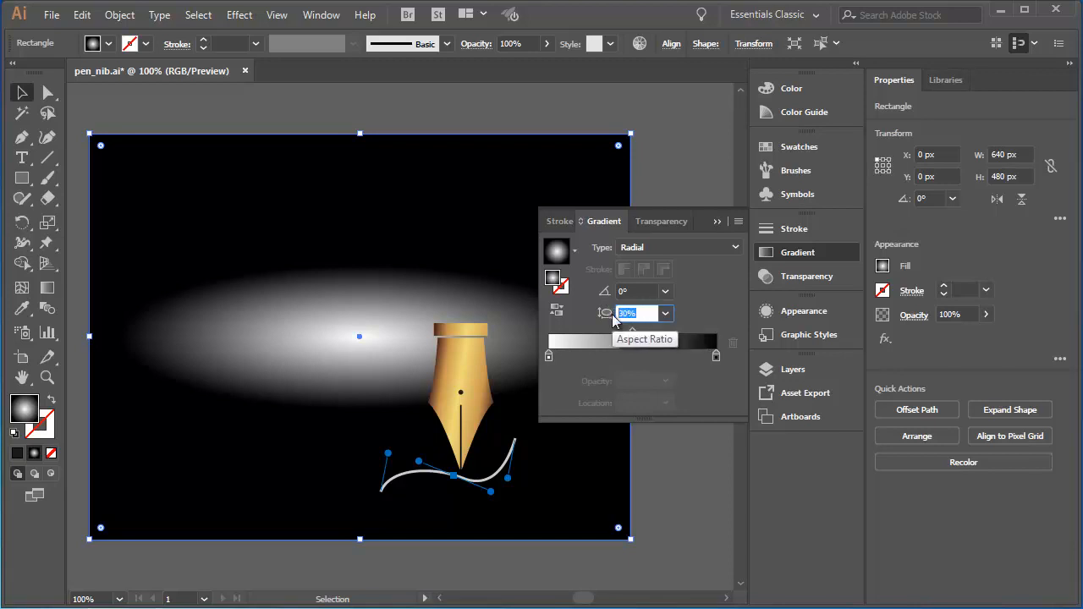
pyautogui.write('55%')
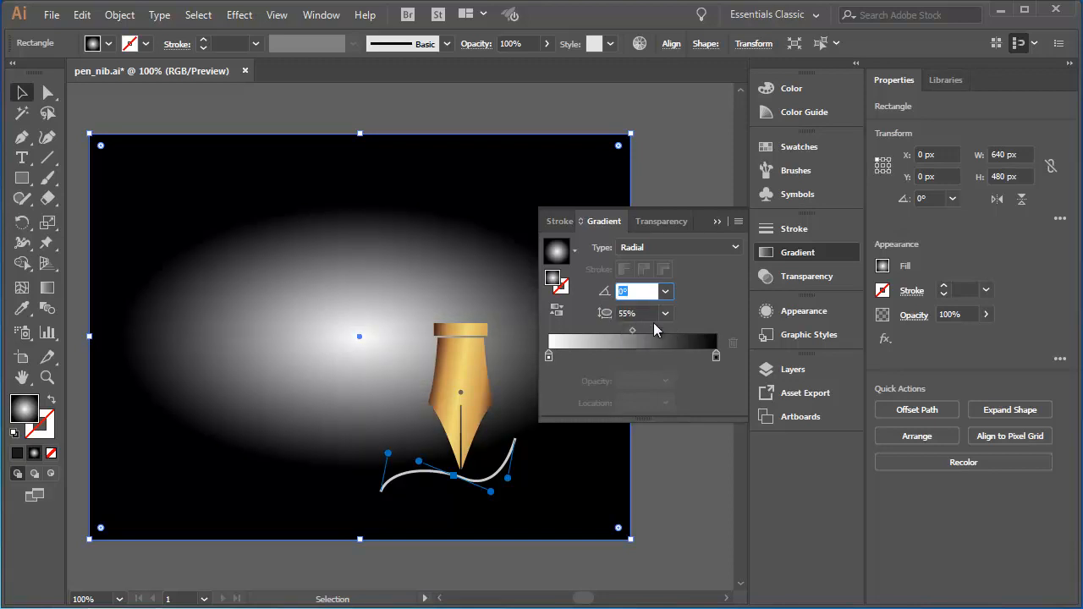
pyautogui.click(665, 314)
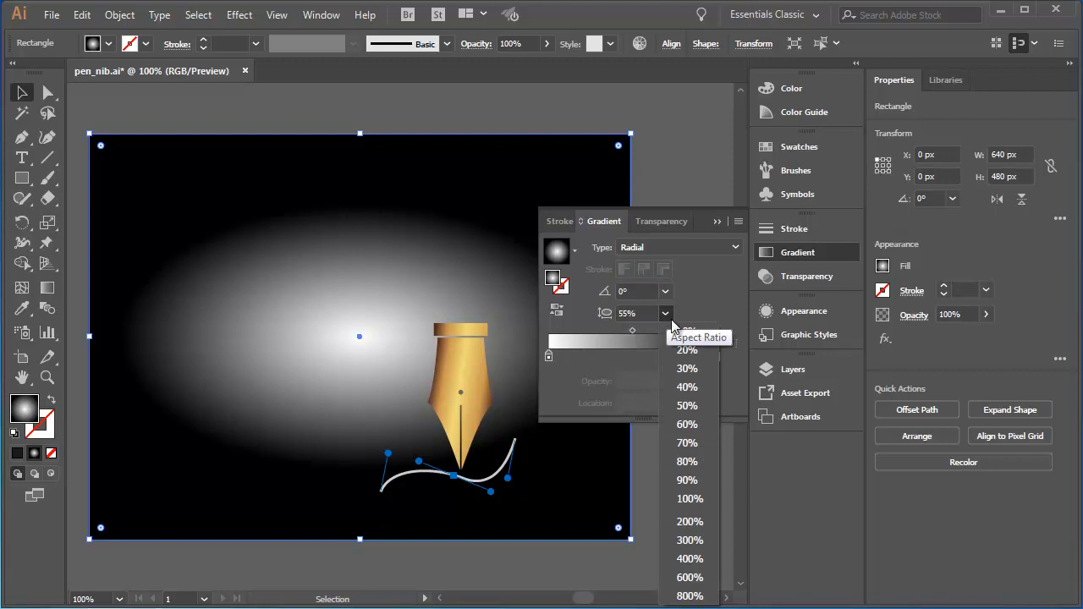
pyautogui.click(689, 499)
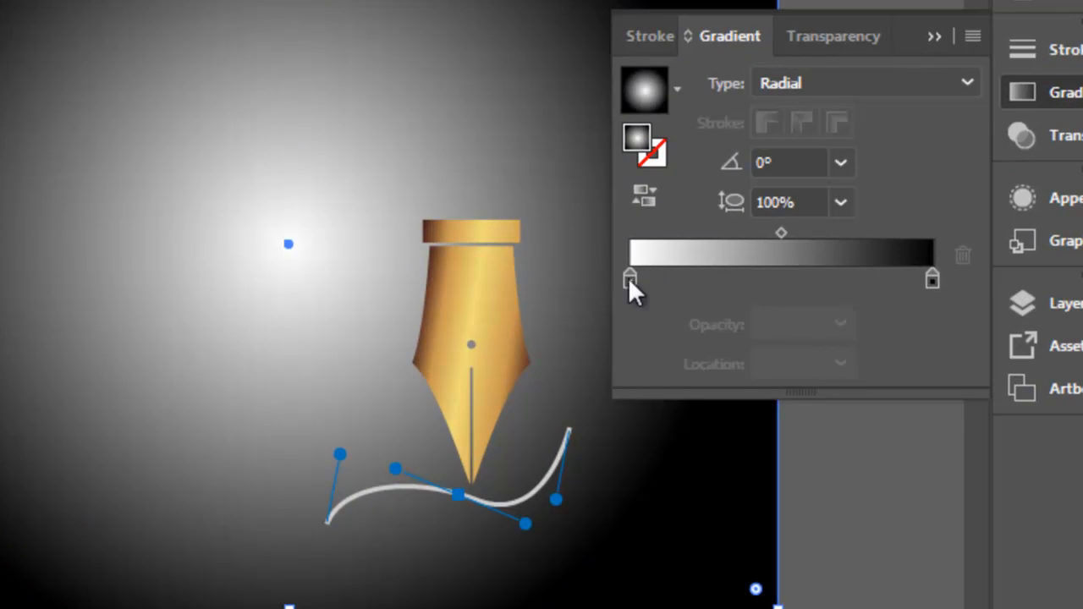
pyautogui.doubleClick(629, 277)
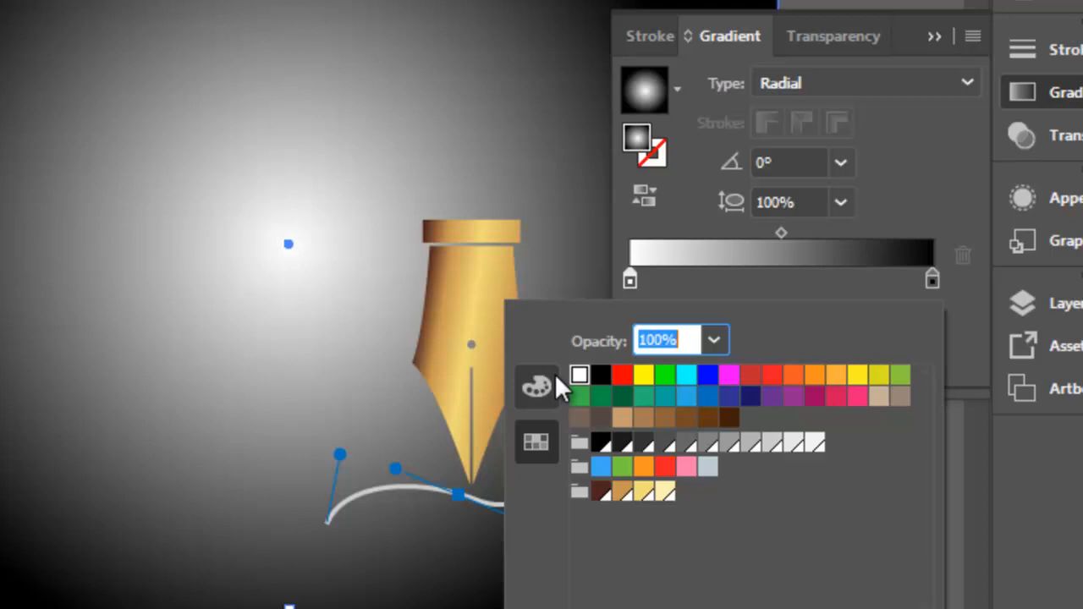
pyautogui.click(537, 386)
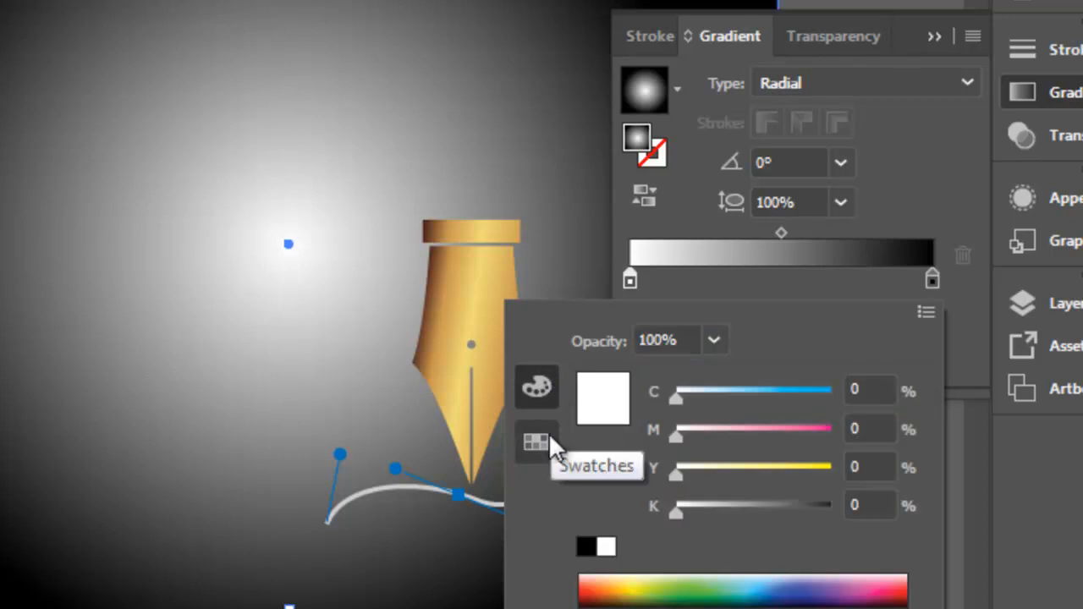
pyautogui.click(537, 443)
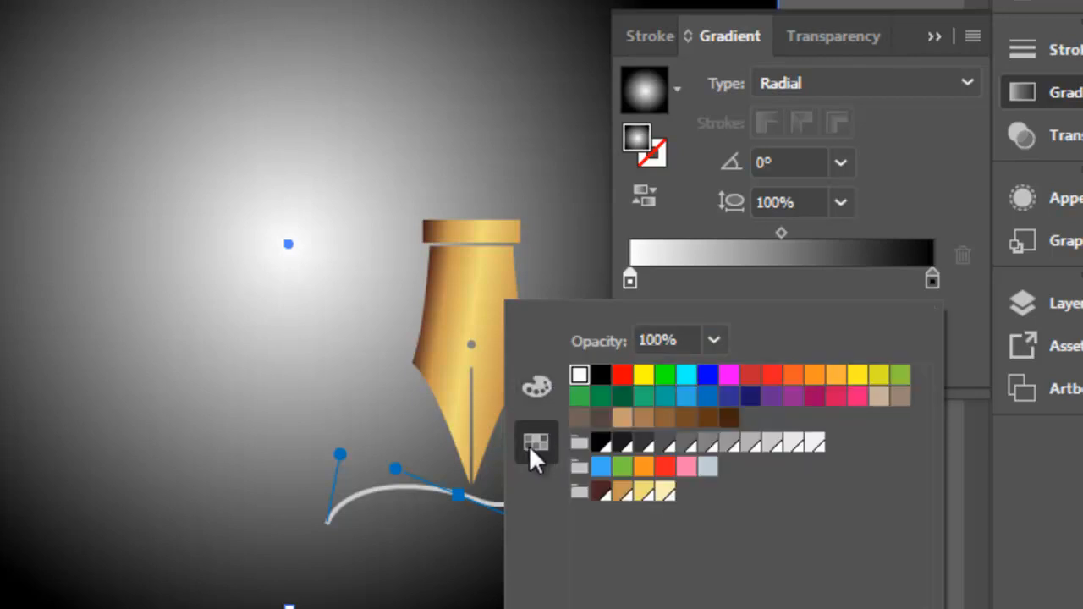
pyautogui.moveTo(575, 452)
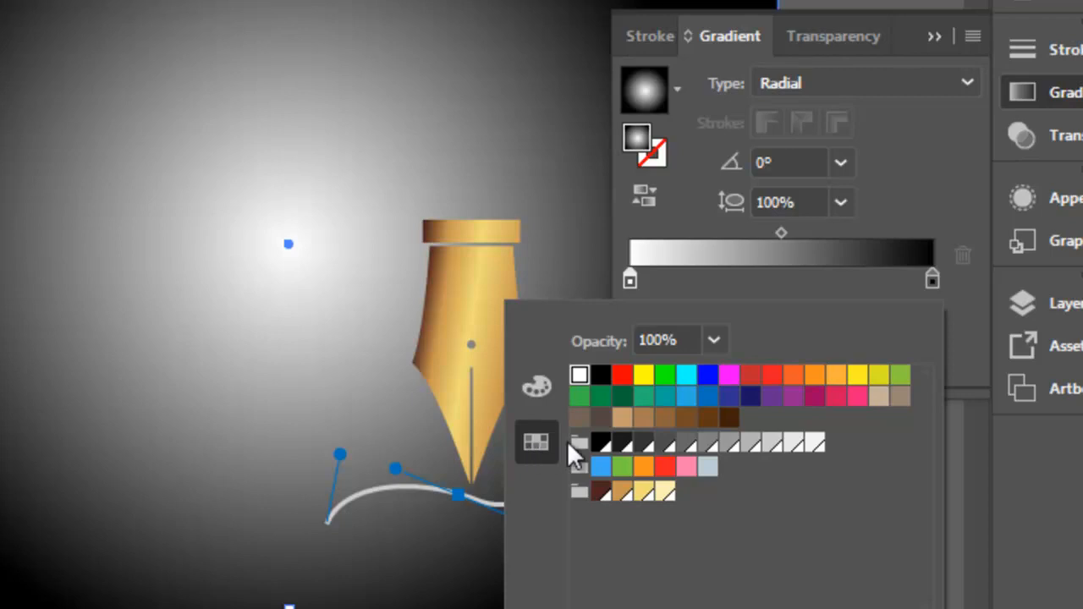
pyautogui.moveTo(795, 452)
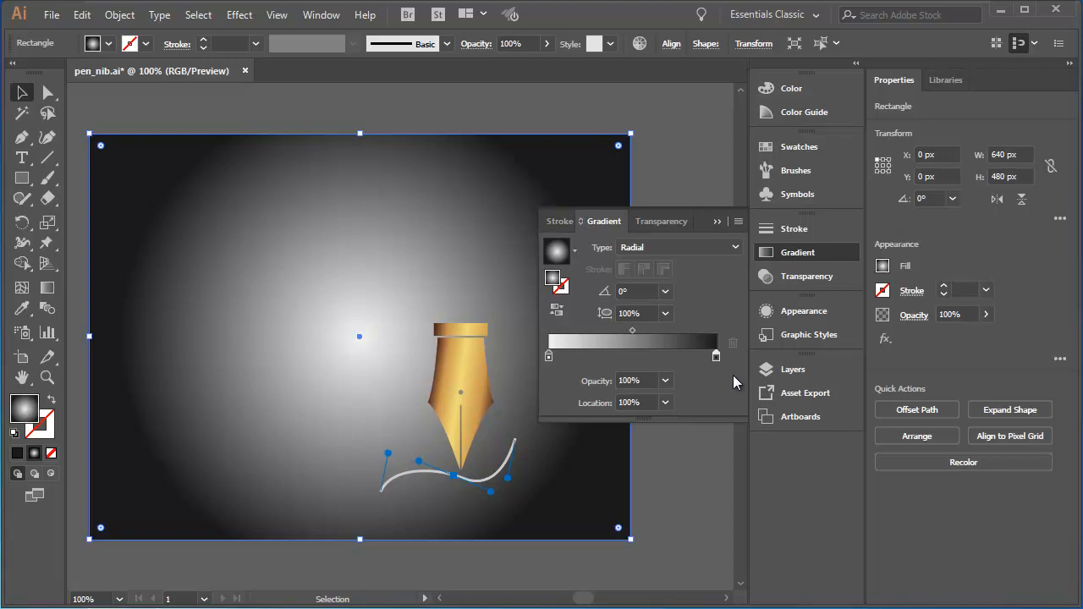
pyautogui.moveTo(148, 326)
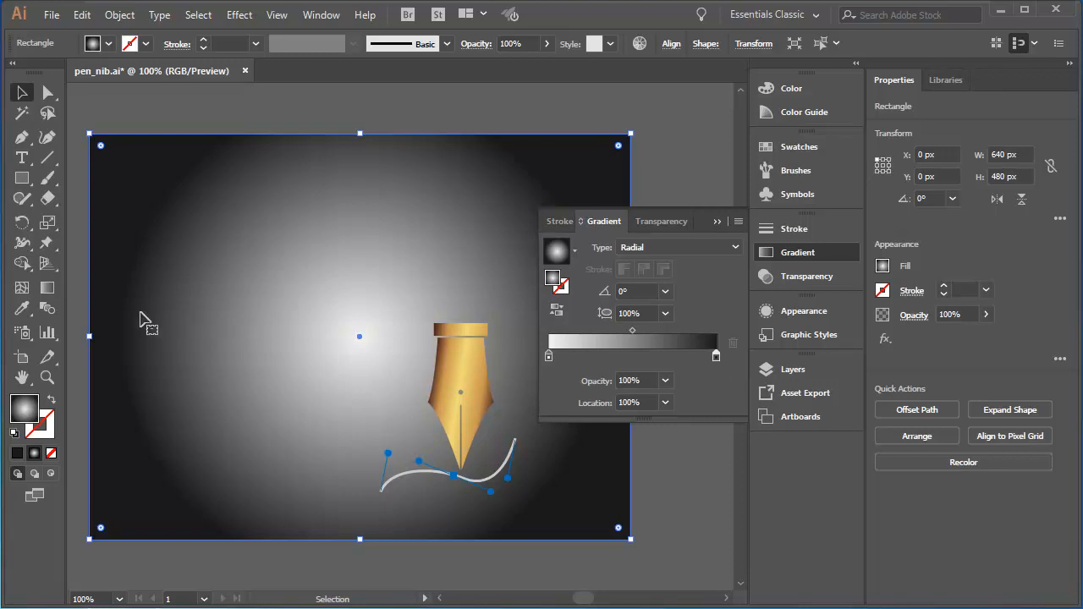
# Select the Gradient tool to show on-artwork controls for the radial glow
pyautogui.click(47, 287)
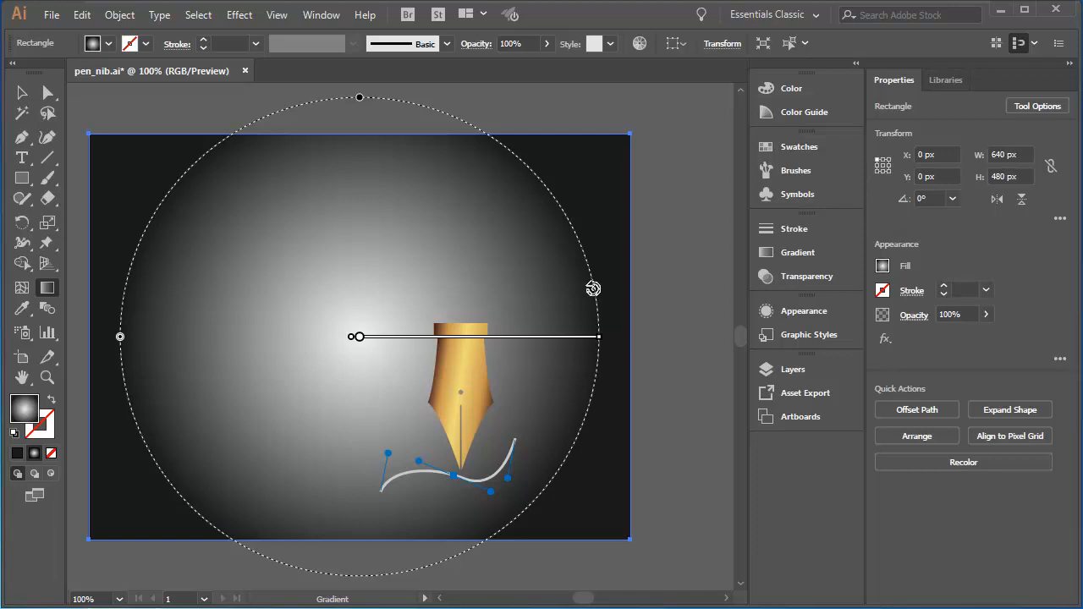
pyautogui.moveTo(159, 343)
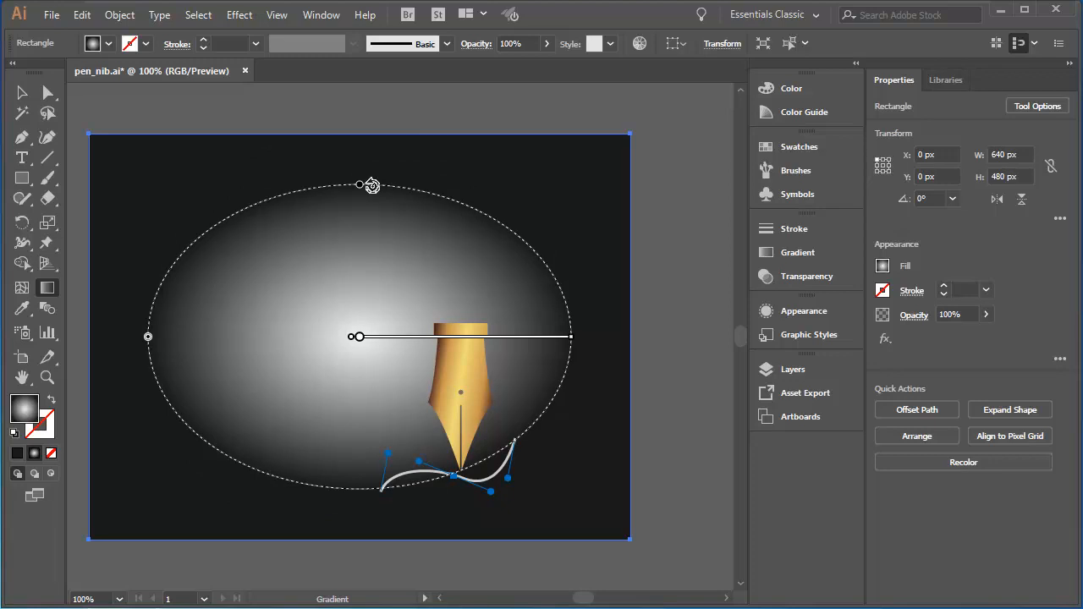
pyautogui.moveTo(227, 386)
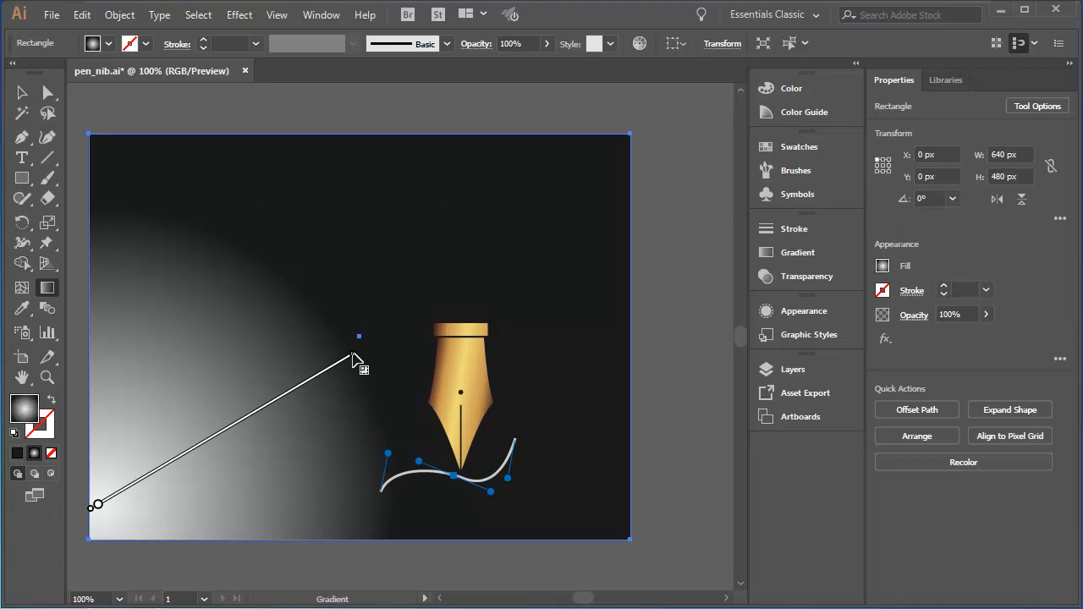
pyautogui.moveTo(284, 263)
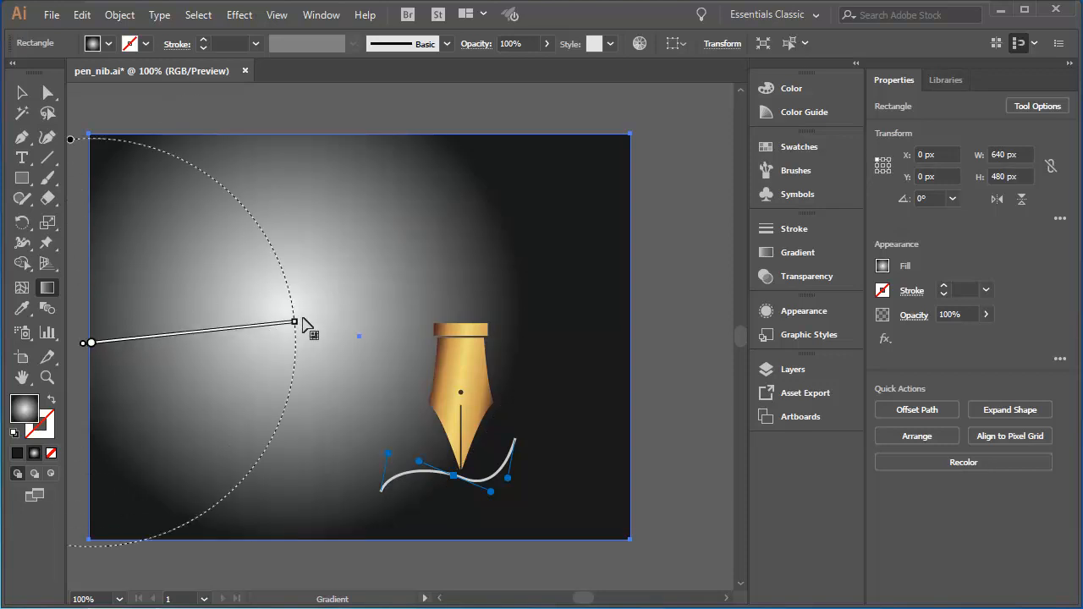
# Drag the gradient from the rectangle's left edge to past the pen nib
pyautogui.moveTo(294, 325); pyautogui.dragTo(557, 320)
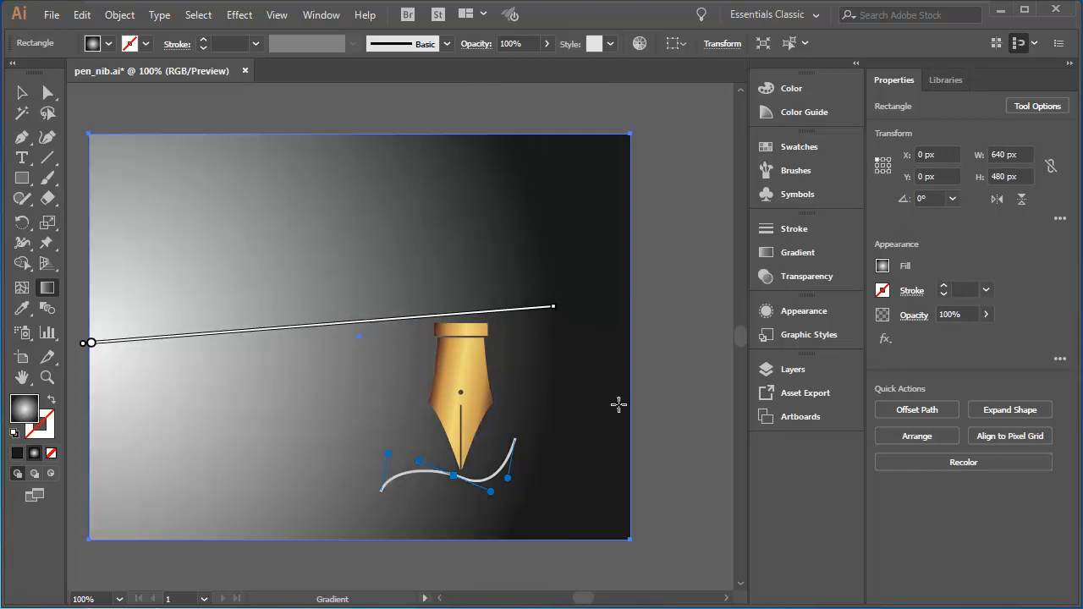
pyautogui.moveTo(692, 386)
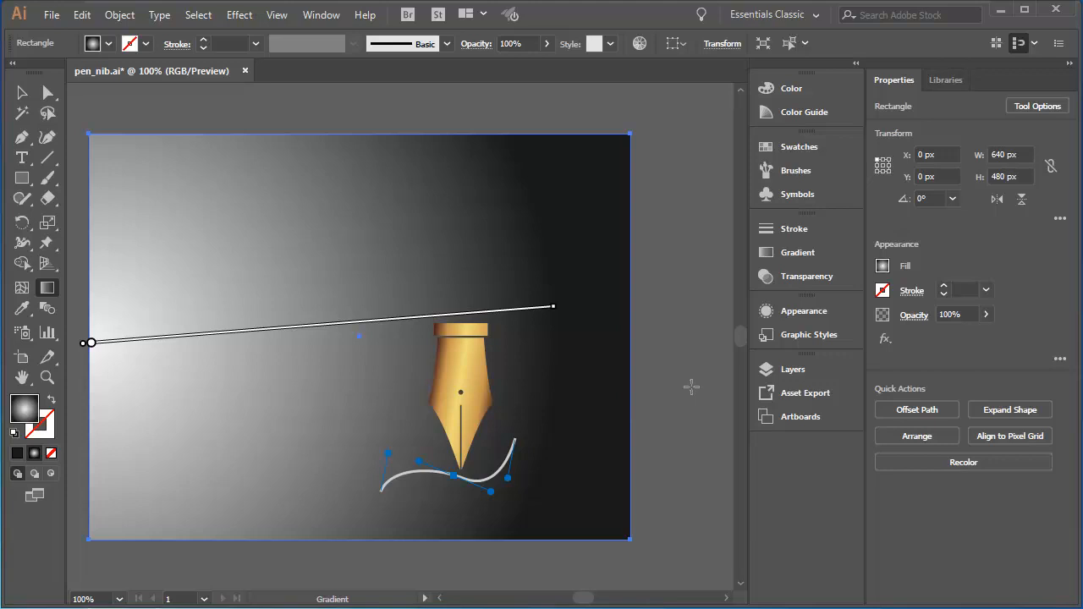
pyautogui.moveTo(783, 335)
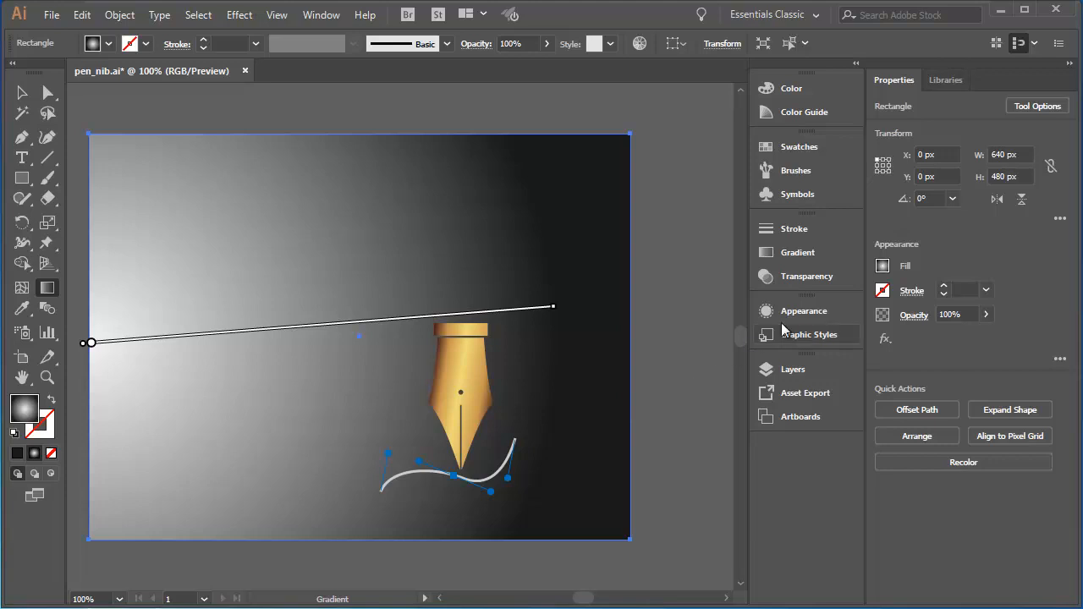
# Save the gradient as a new swatch named 'radial black white', then deselect
pyautogui.click(799, 146)
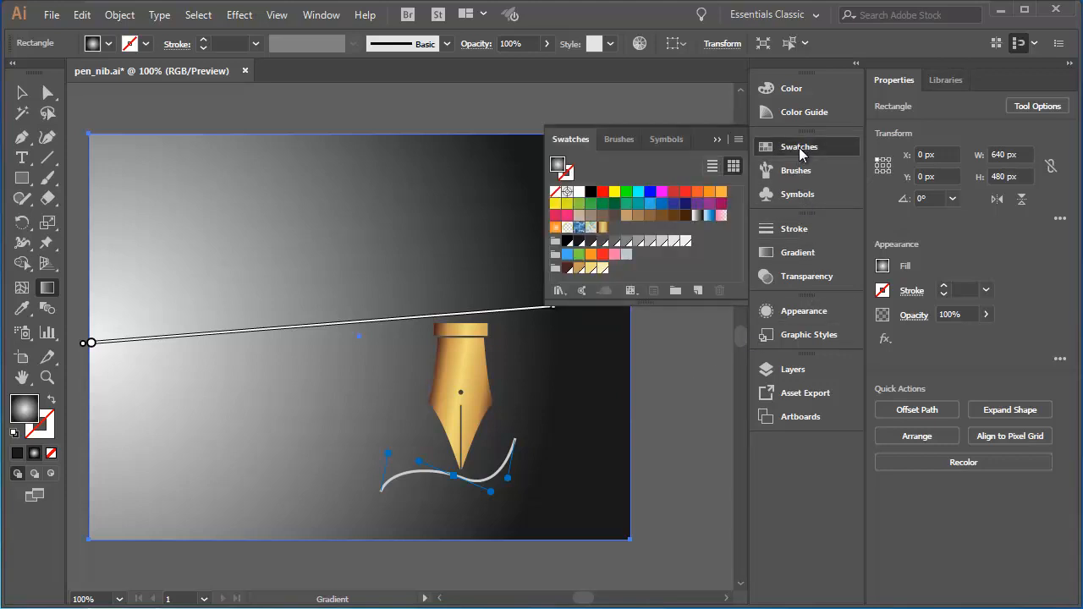
pyautogui.click(737, 139)
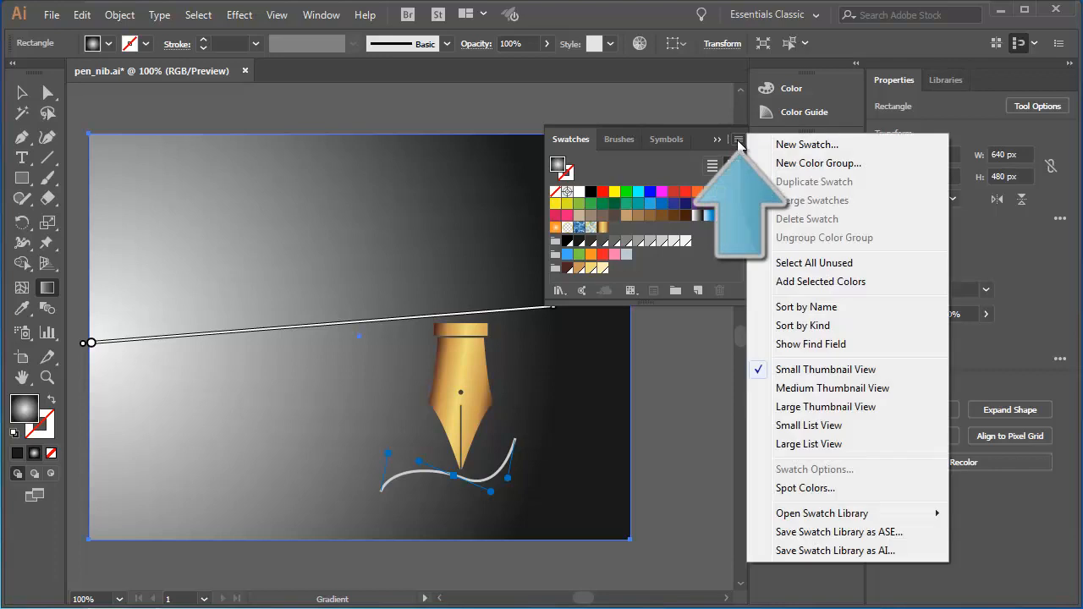
pyautogui.click(807, 144)
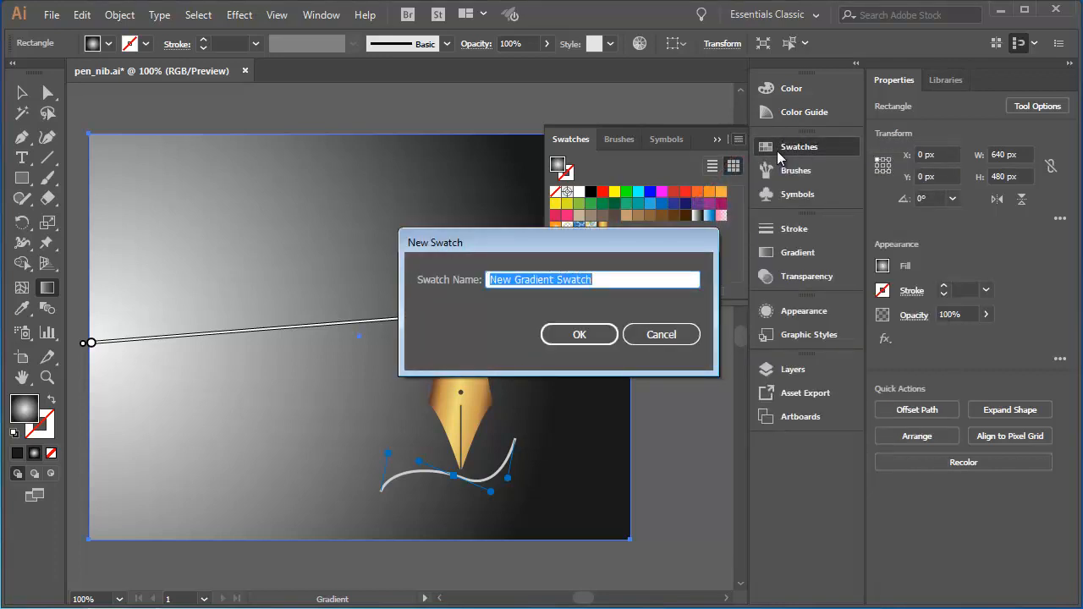
pyautogui.write('rad')
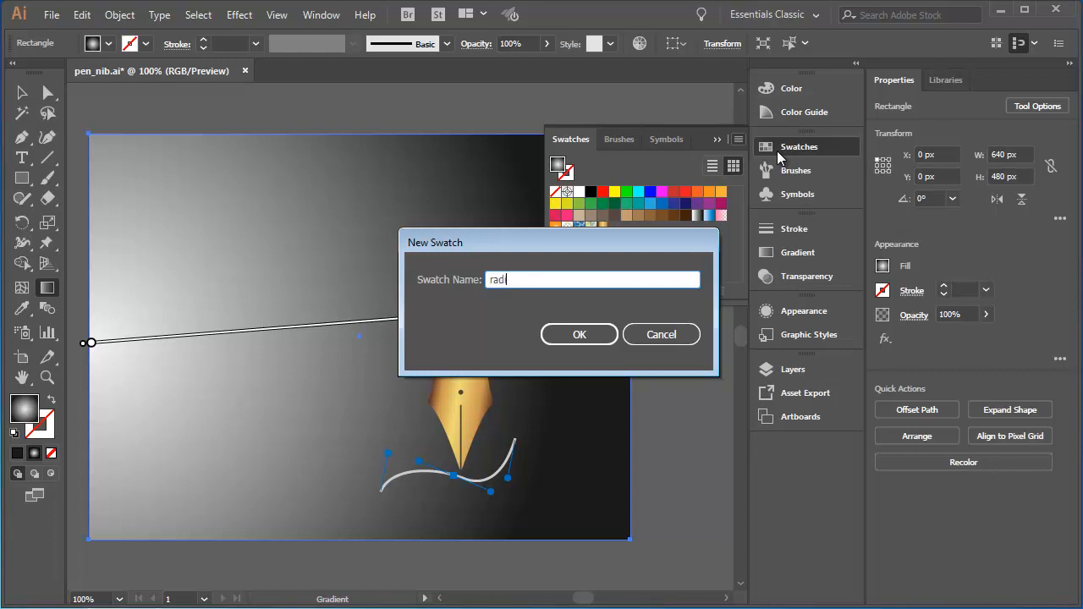
pyautogui.write('ial bla')
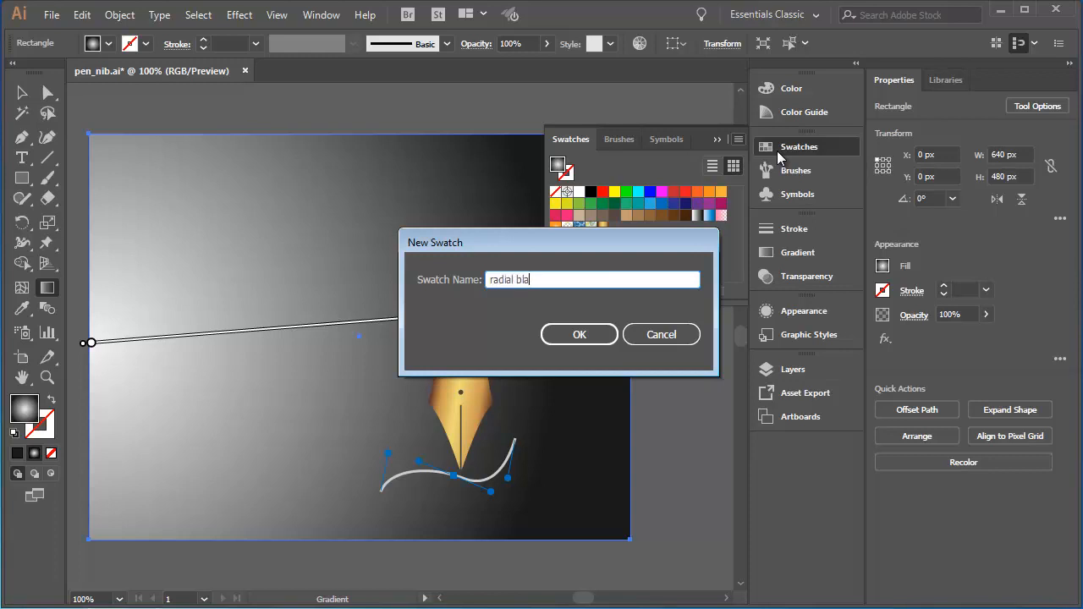
pyautogui.write('ck whit')
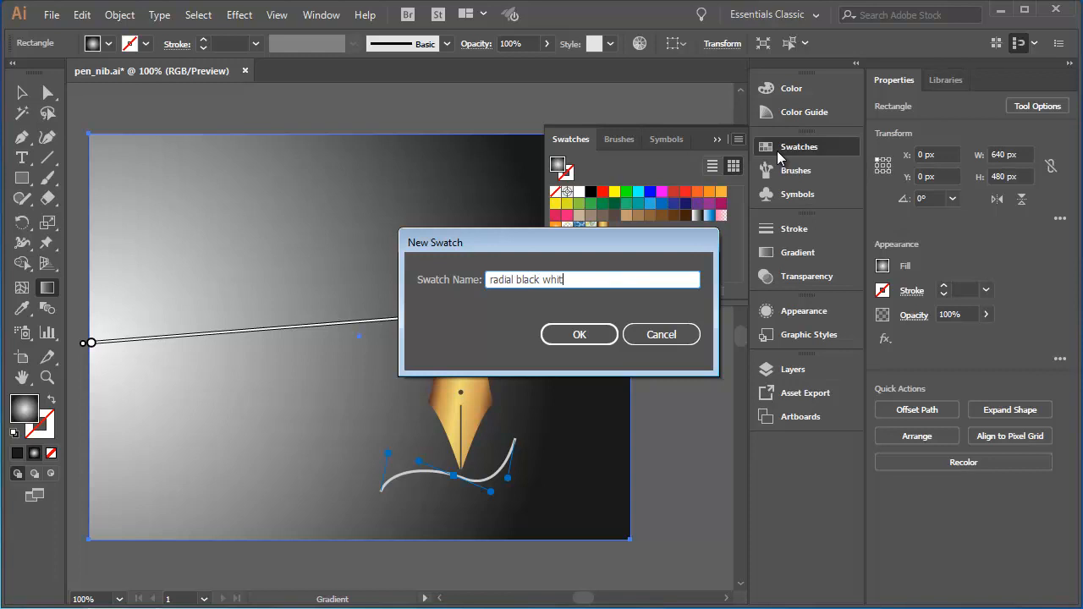
pyautogui.write('e')
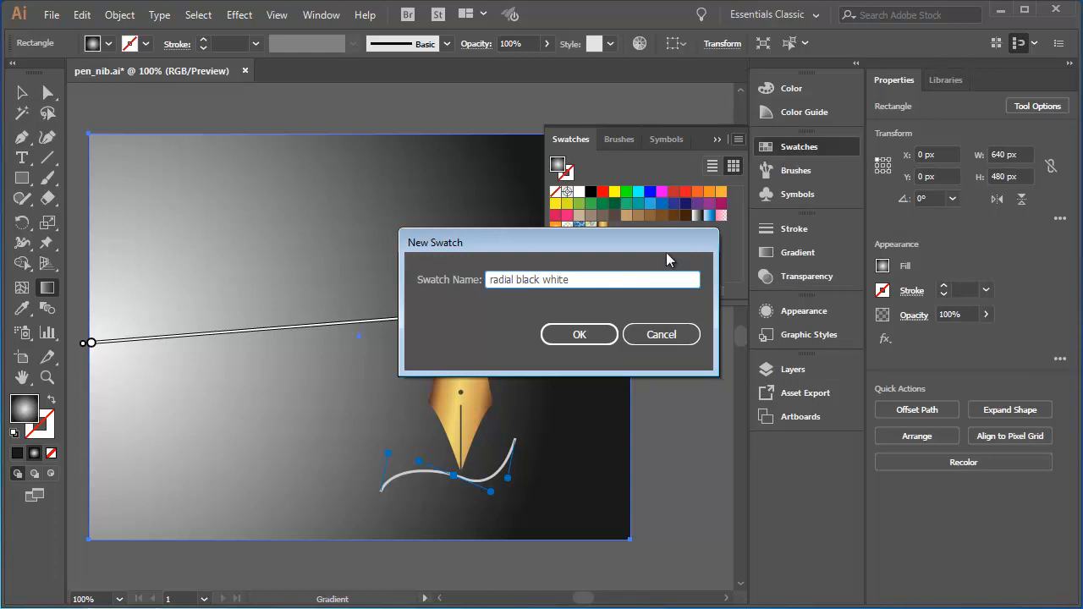
pyautogui.click(579, 333)
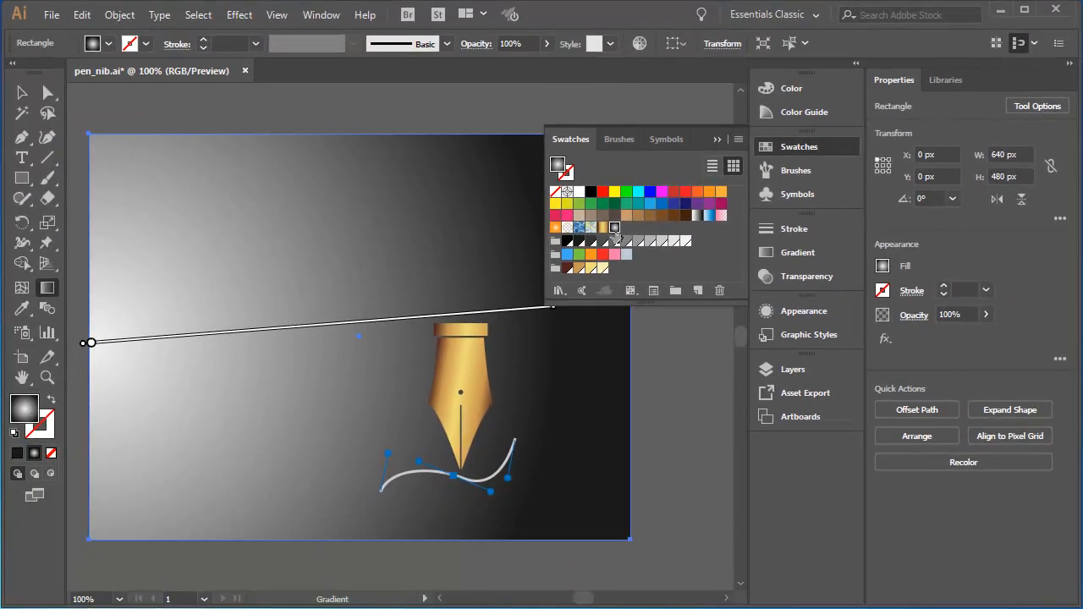
pyautogui.click(229, 110)
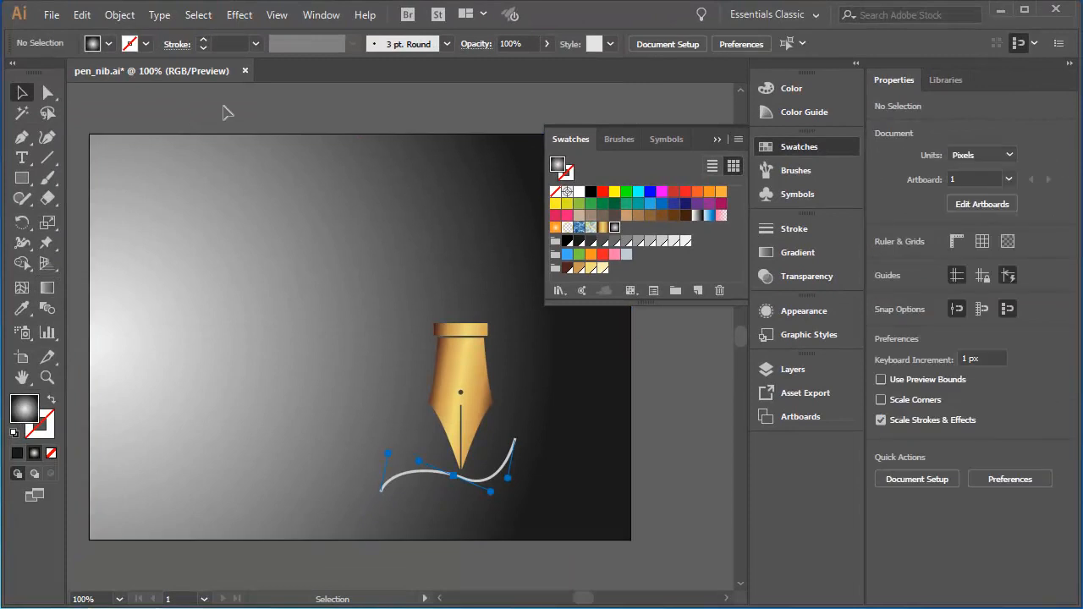